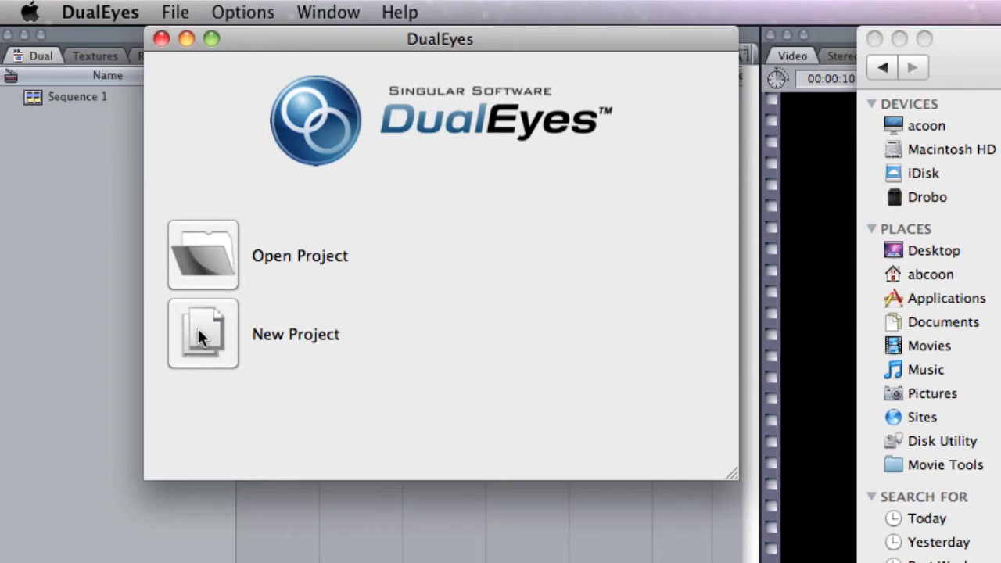
# Start a new DualEyes project and save it as Drew in the Drew folder
pyautogui.click(203, 335)
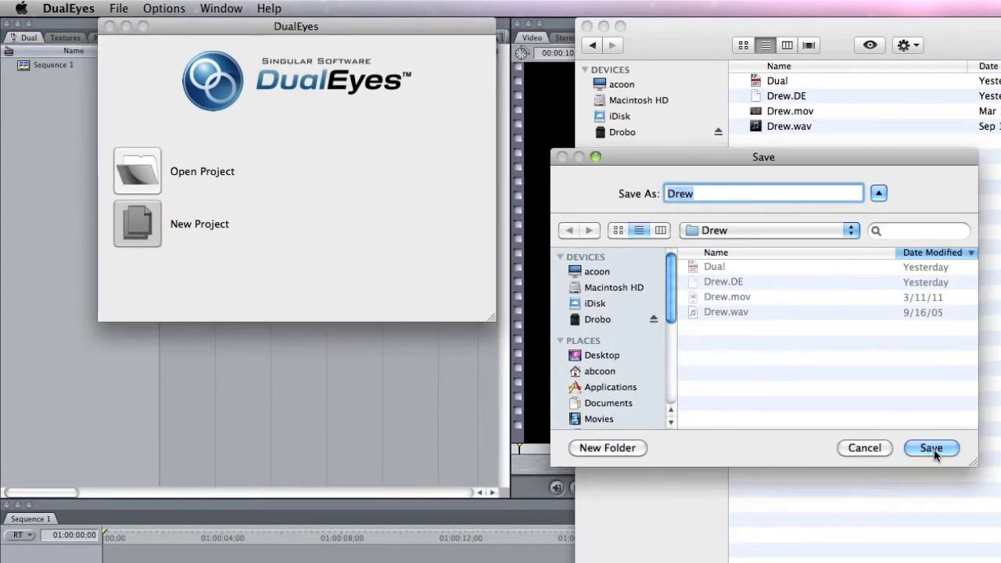
pyautogui.click(932, 448)
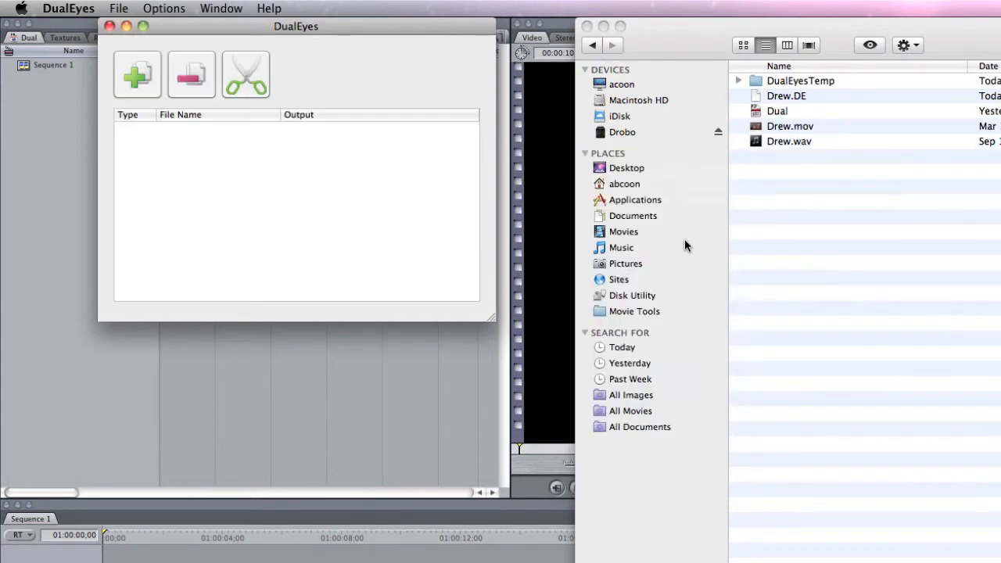
# Bring Drew.mov and Drew.wav from the Drew folder into the project file list
pyautogui.click(325, 206)
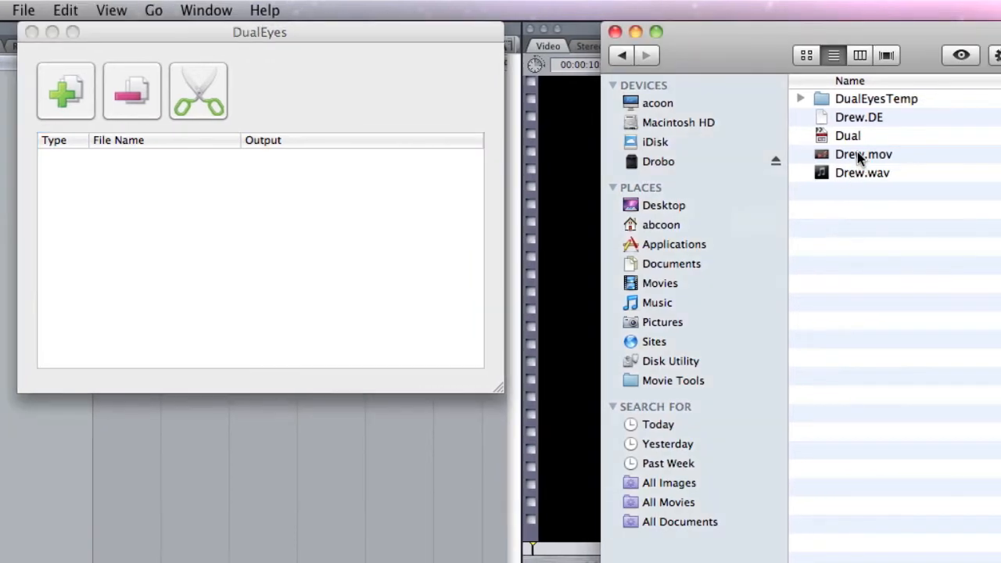
pyautogui.click(863, 155)
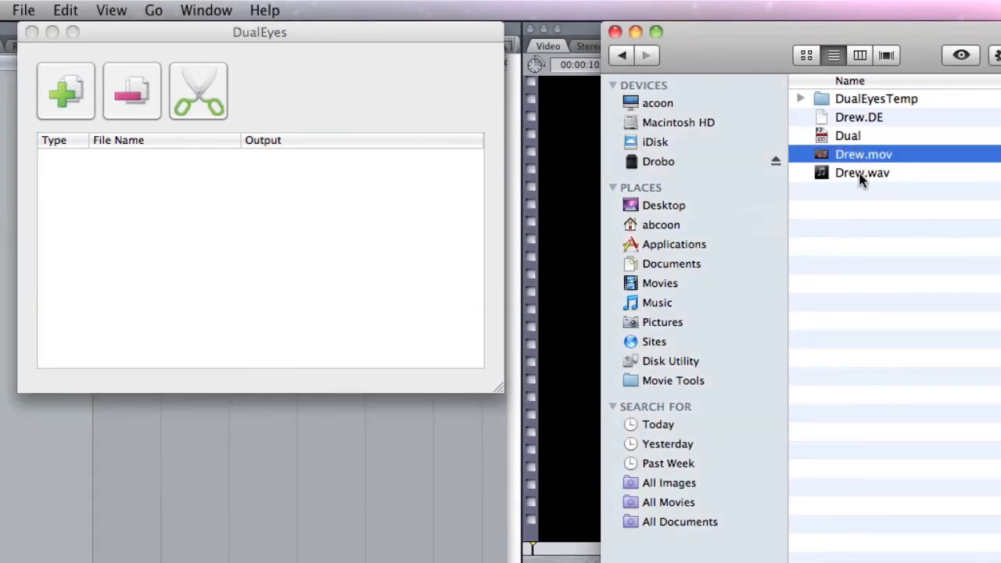
pyautogui.click(862, 172)
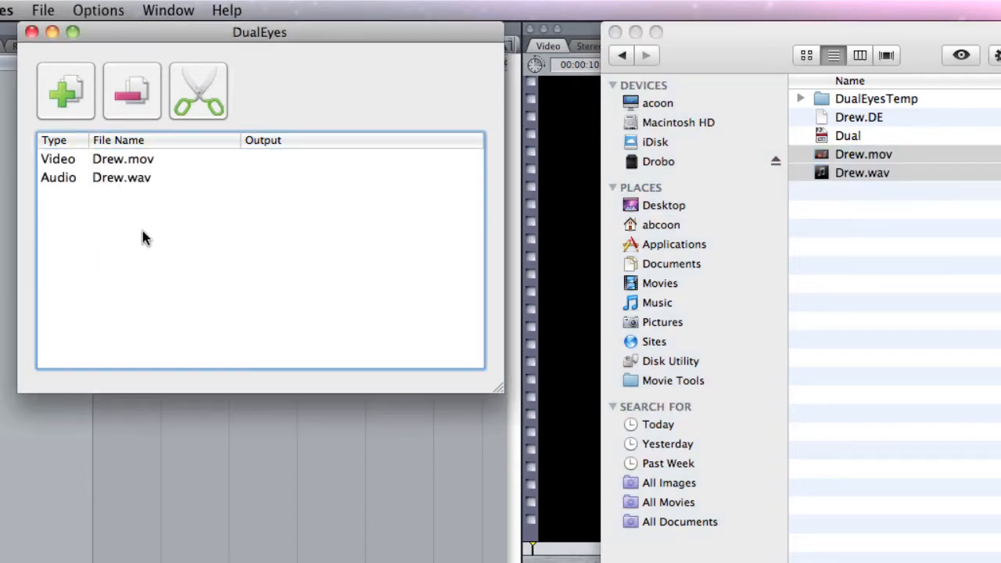
pyautogui.moveTo(92, 154)
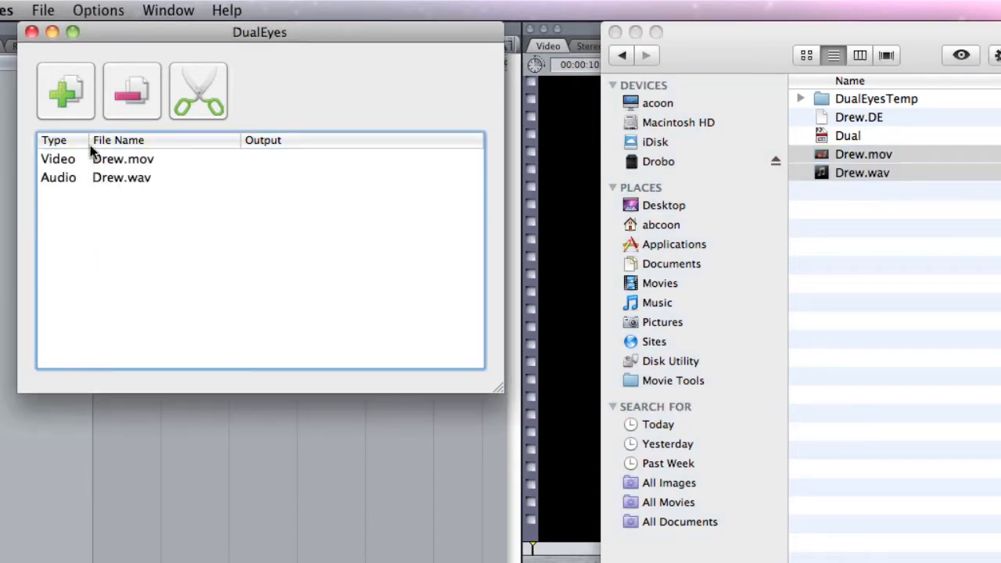
pyautogui.click(122, 177)
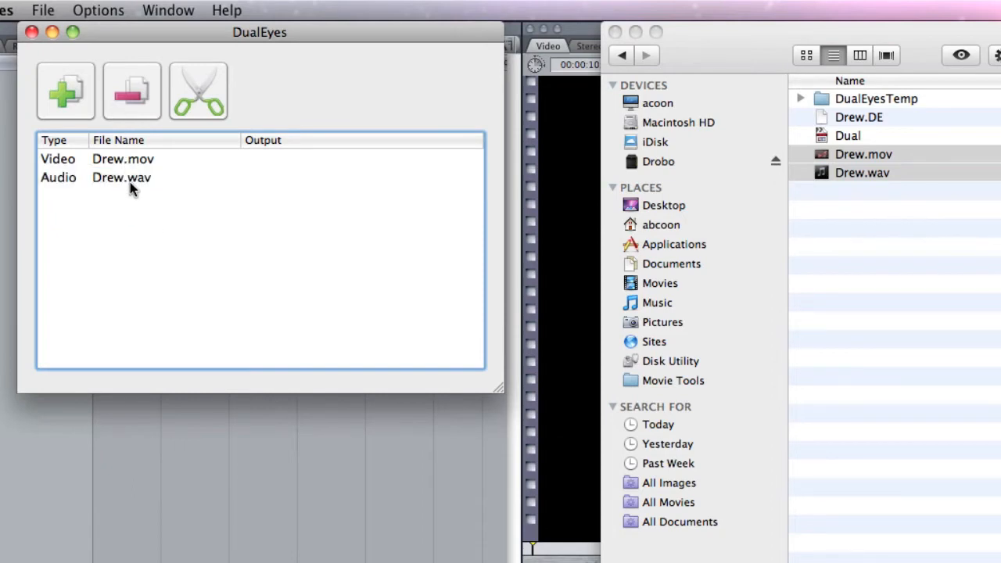
pyautogui.click(97, 10)
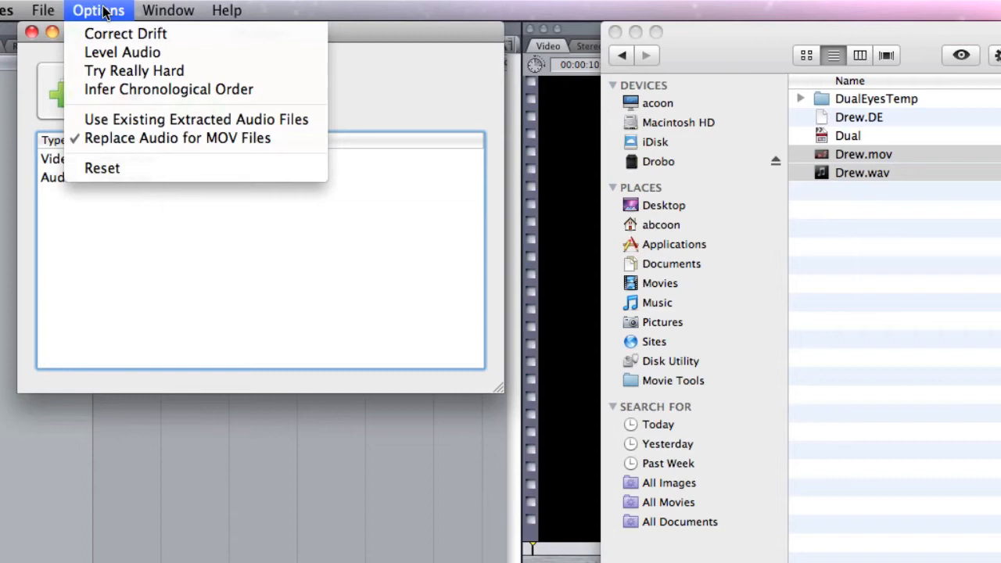
pyautogui.moveTo(207, 138)
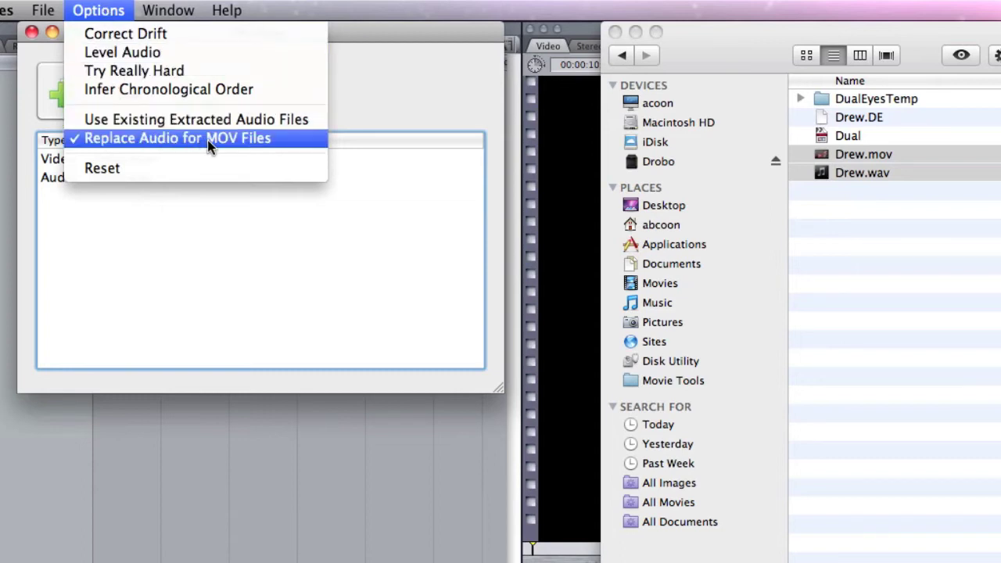
pyautogui.moveTo(194, 148)
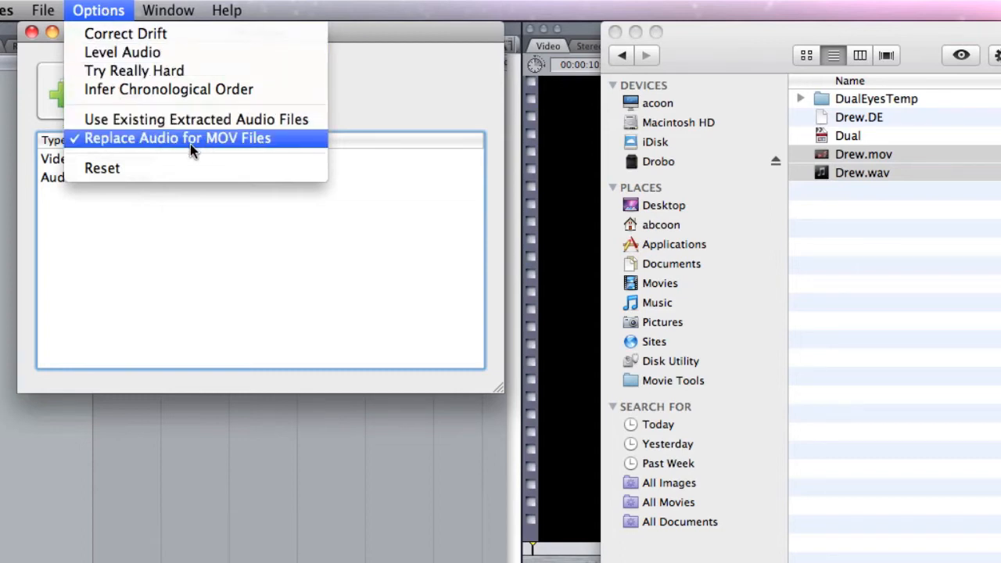
pyautogui.moveTo(175, 254)
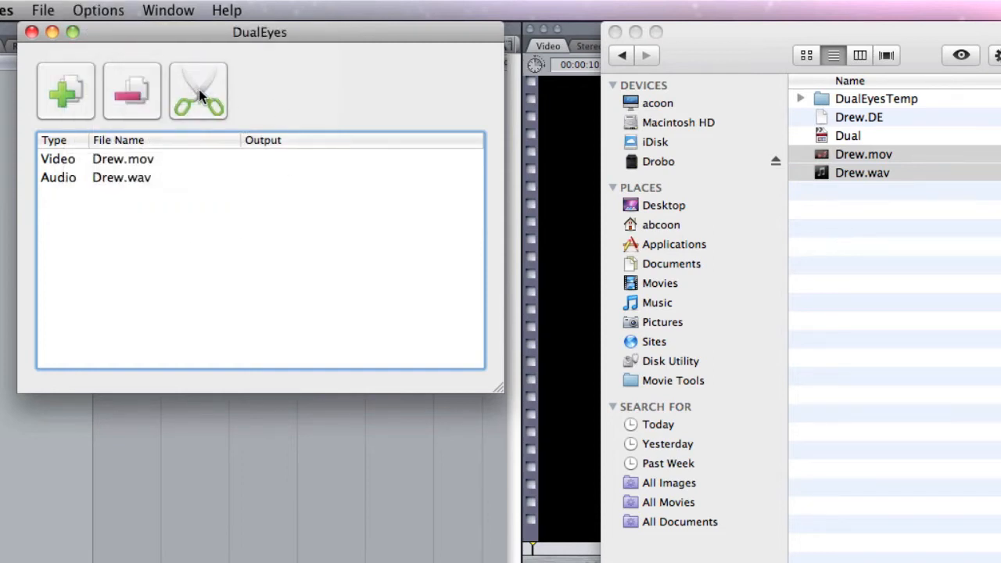
# Run the sync so Drew.mov_from_Drew.mov is produced with no unsynced files
pyautogui.click(198, 90)
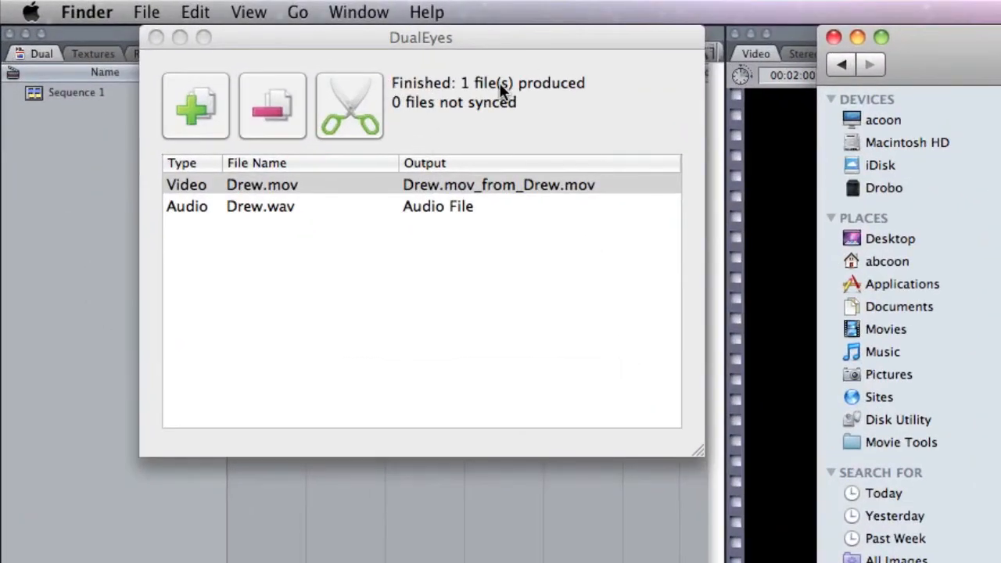
pyautogui.moveTo(485, 122)
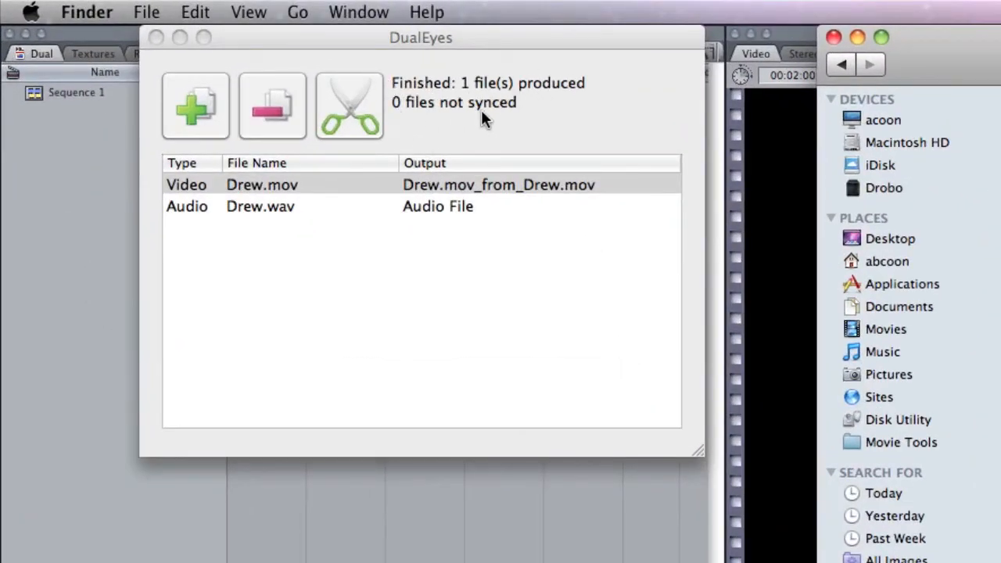
pyautogui.moveTo(175, 191)
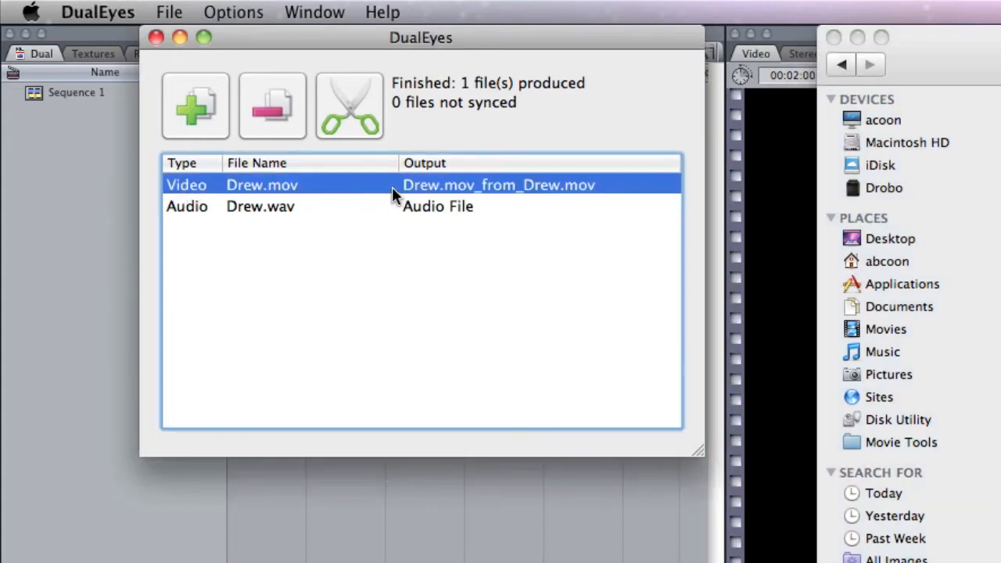
pyautogui.moveTo(420, 200)
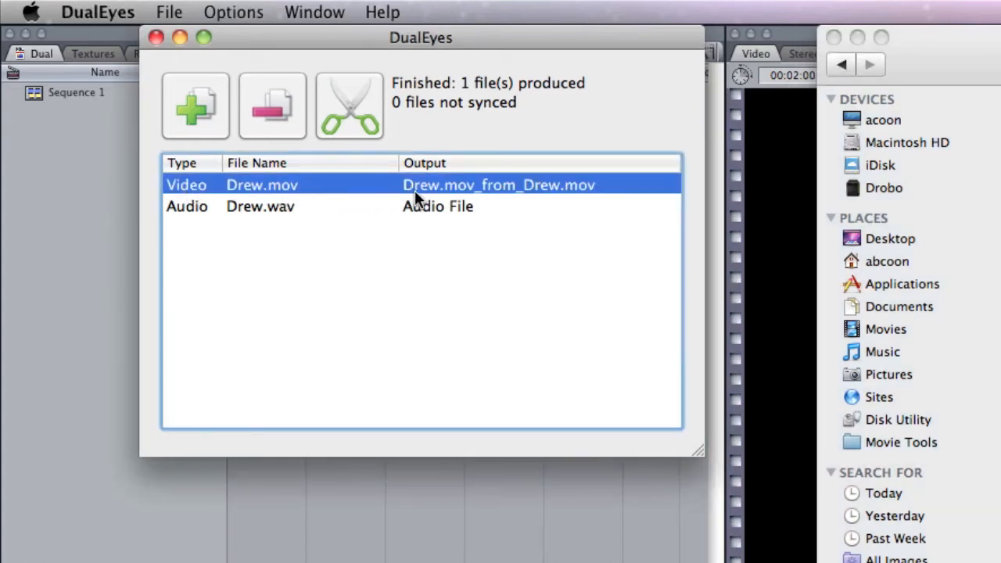
pyautogui.moveTo(522, 197)
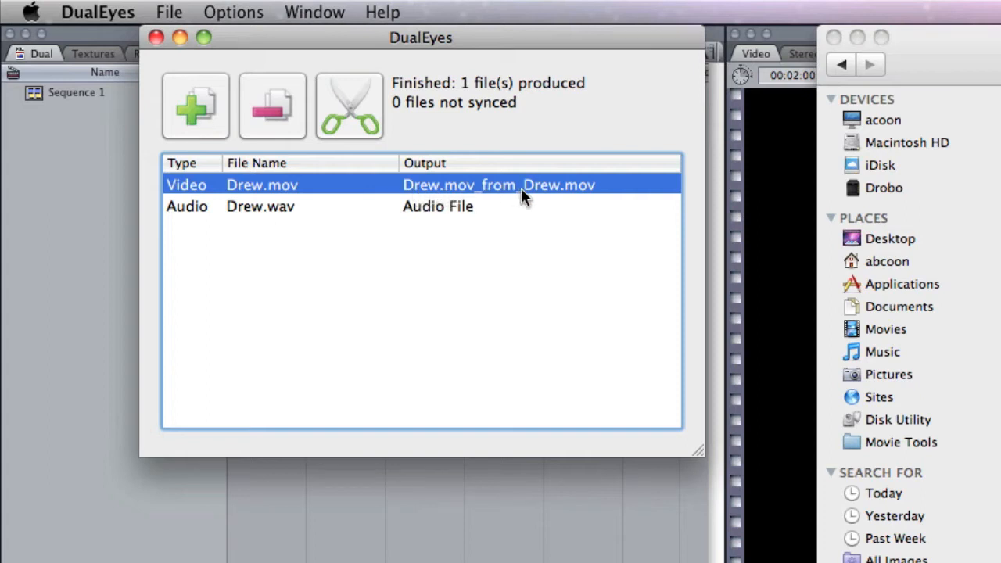
pyautogui.moveTo(438, 228)
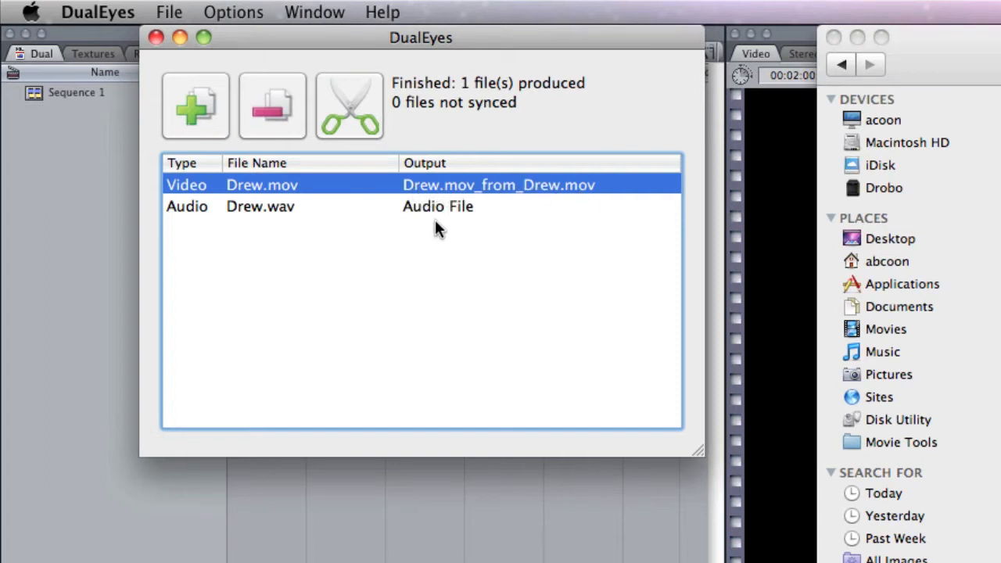
pyautogui.moveTo(429, 216)
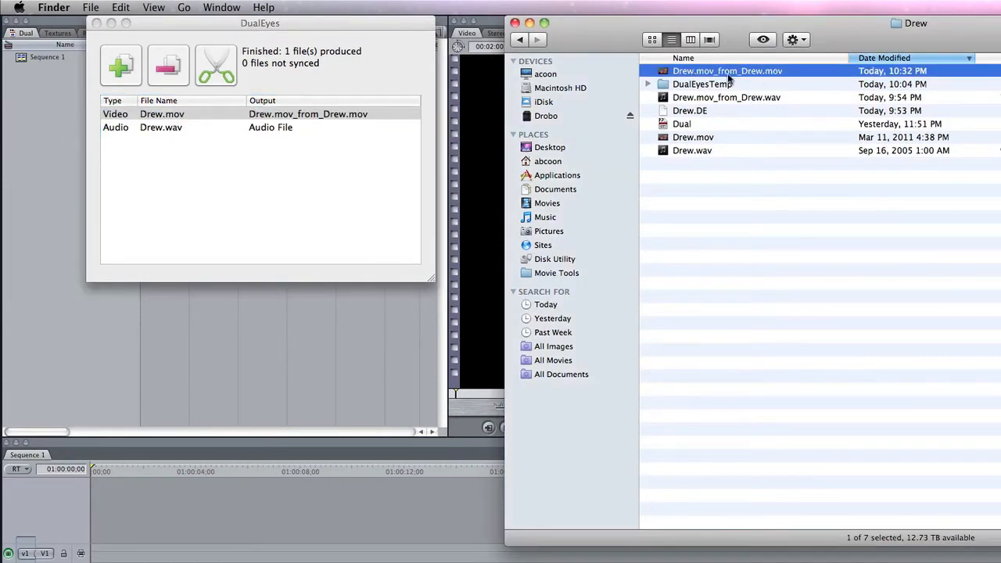
pyautogui.moveTo(754, 75)
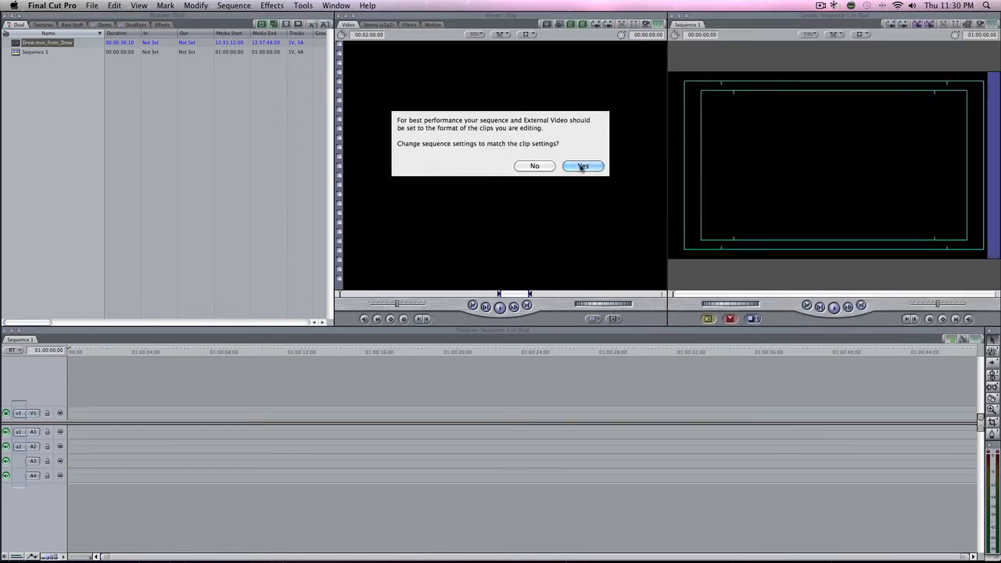
# Accept matching sequence settings for the clip and move the playhead into it to preview
pyautogui.click(582, 165)
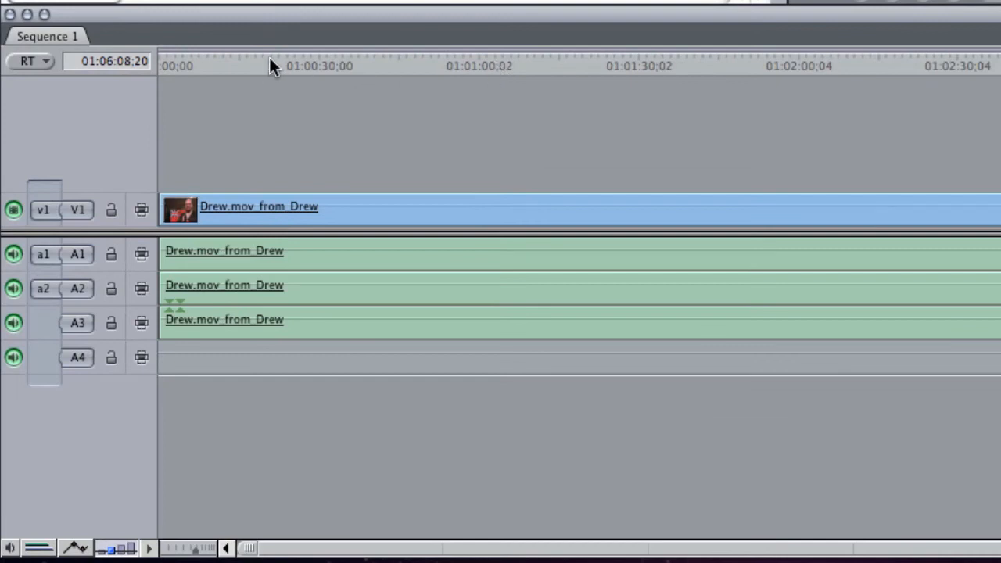
pyautogui.moveTo(535, 70)
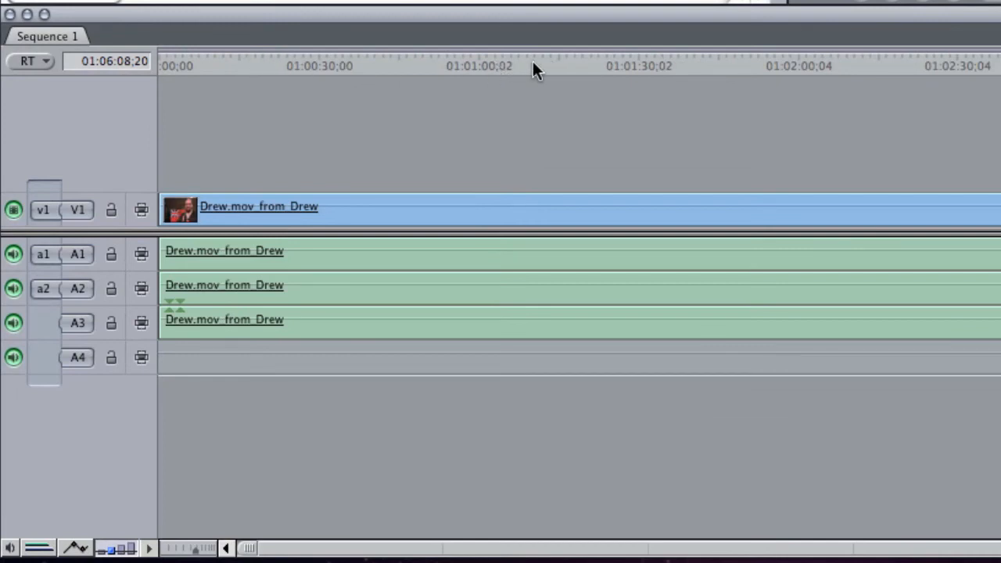
pyautogui.click(535, 66)
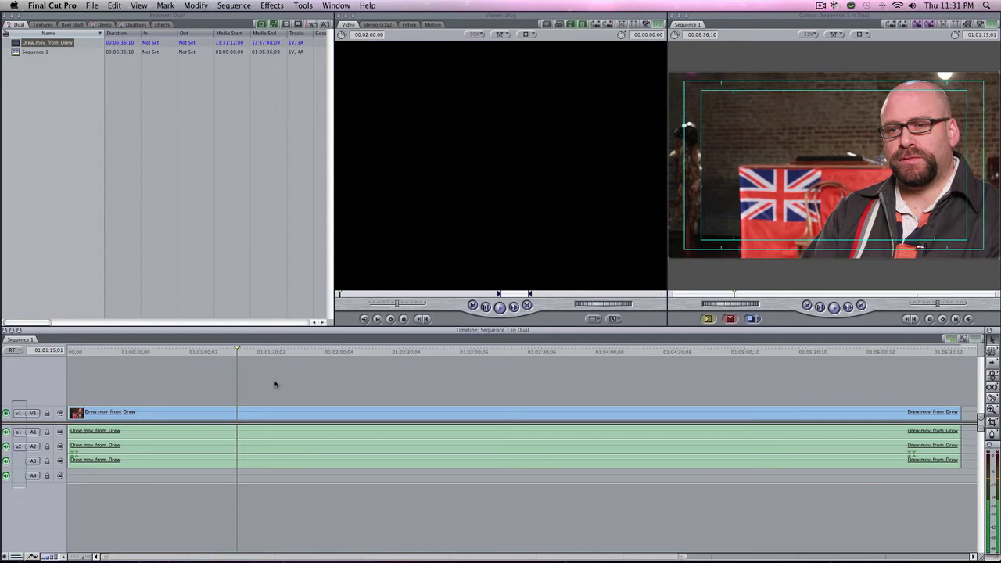
pyautogui.moveTo(194, 381)
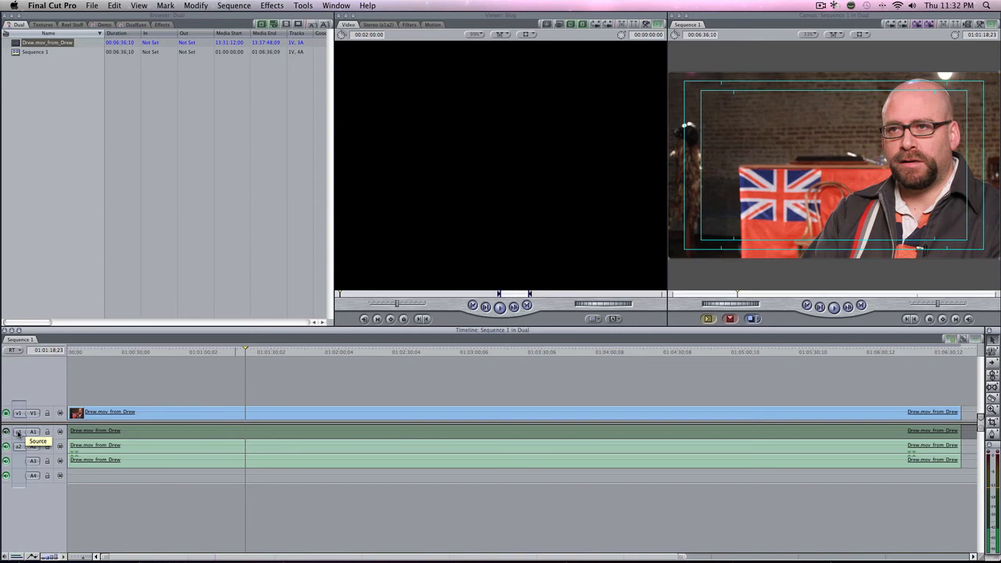
pyautogui.moveTo(185, 436)
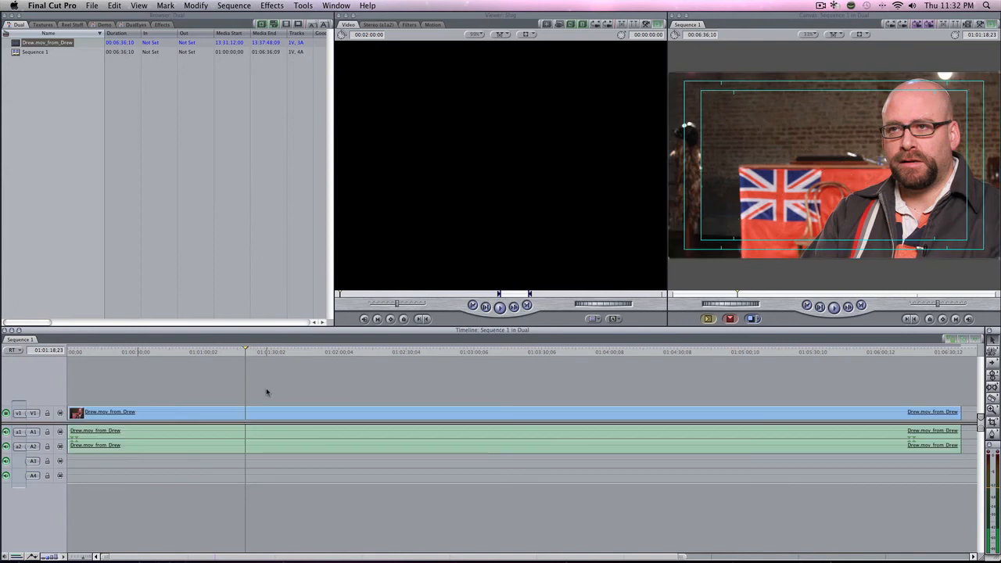
pyautogui.moveTo(264, 401)
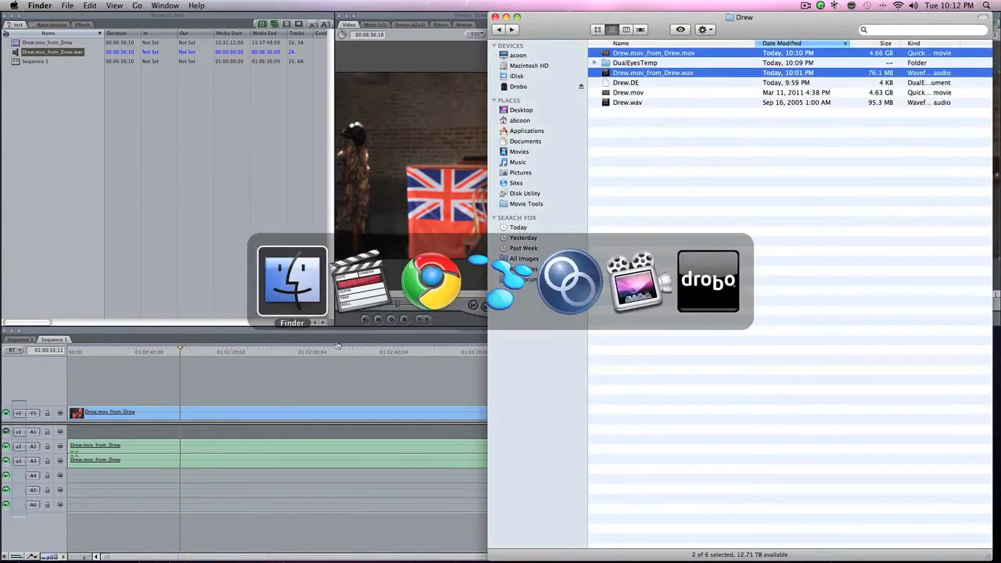
# Switch to DualEyes and bring up its online help page
pyautogui.click(566, 281)
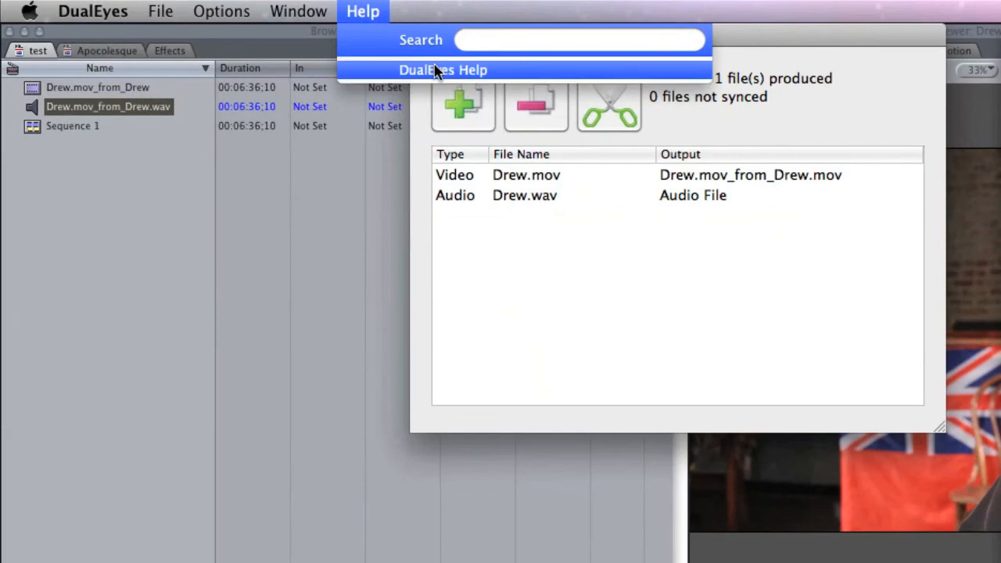
pyautogui.click(443, 69)
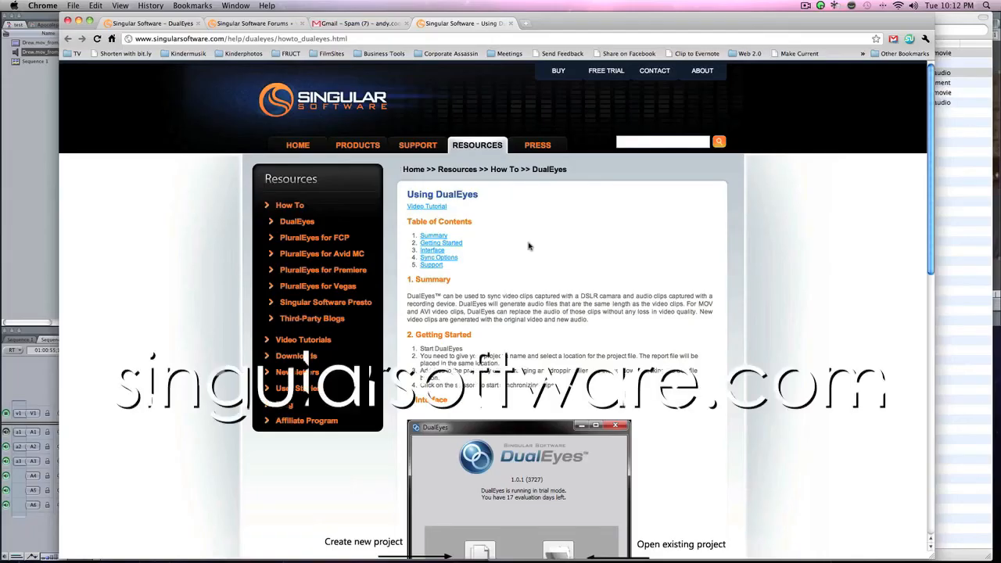
# Scroll the Using DualEyes page down to the Sync Options explanations
pyautogui.scroll(-3)
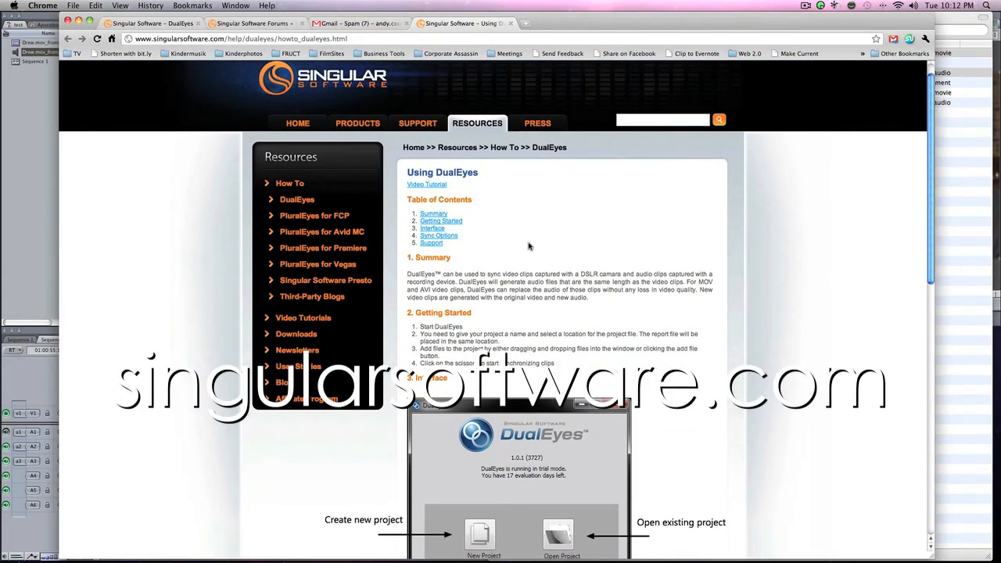
pyautogui.scroll(-3)
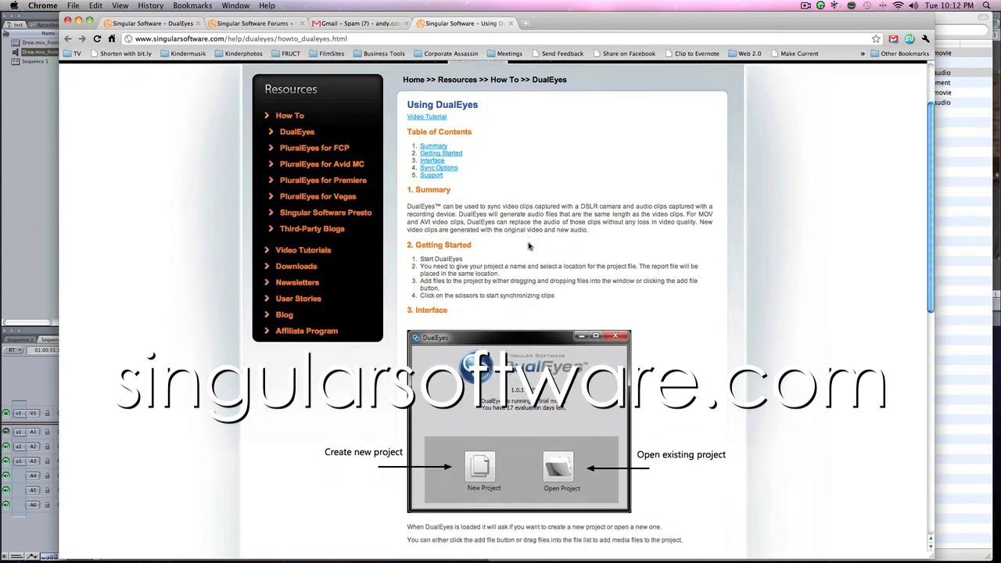
pyautogui.scroll(-3)
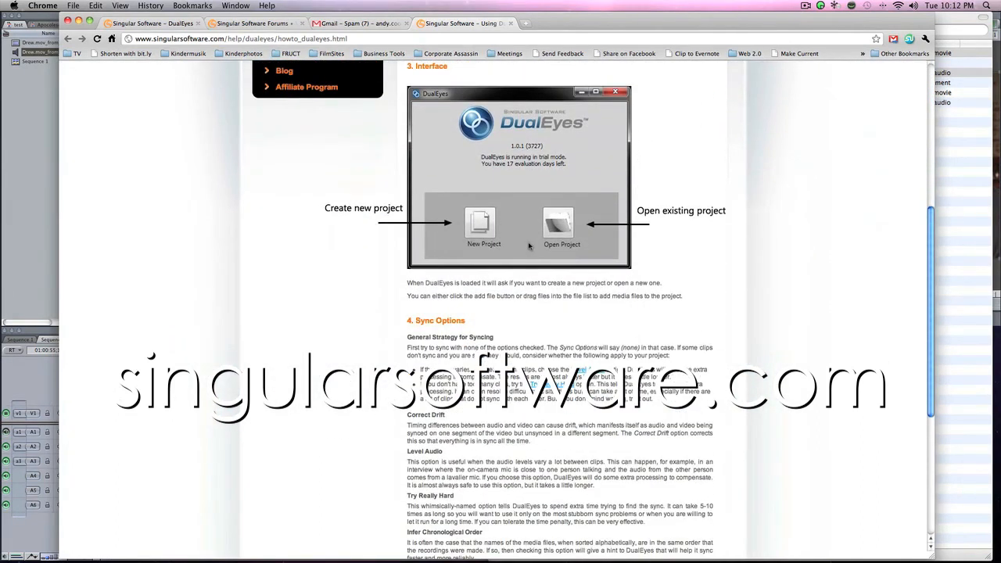
pyautogui.scroll(-3)
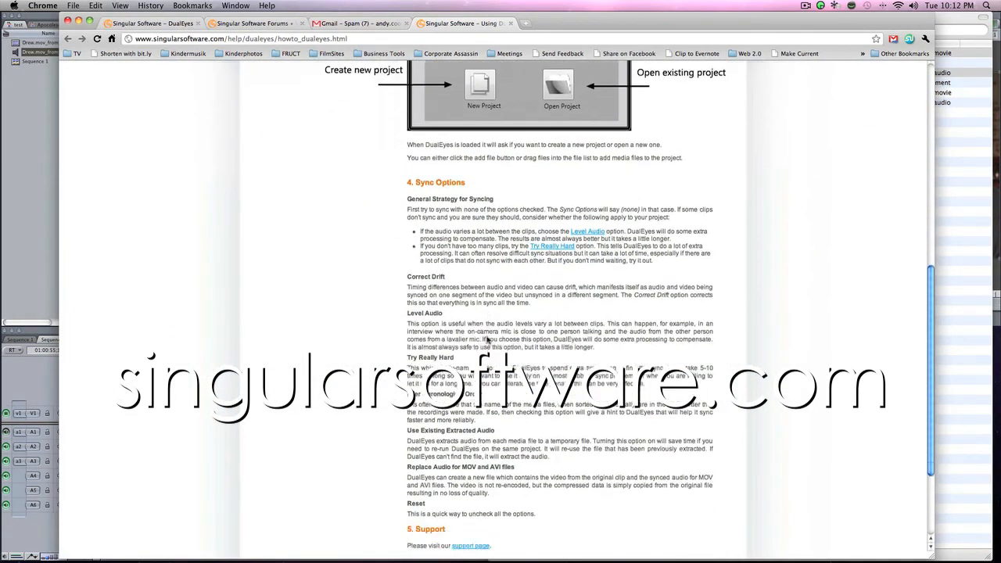
pyautogui.scroll(-3)
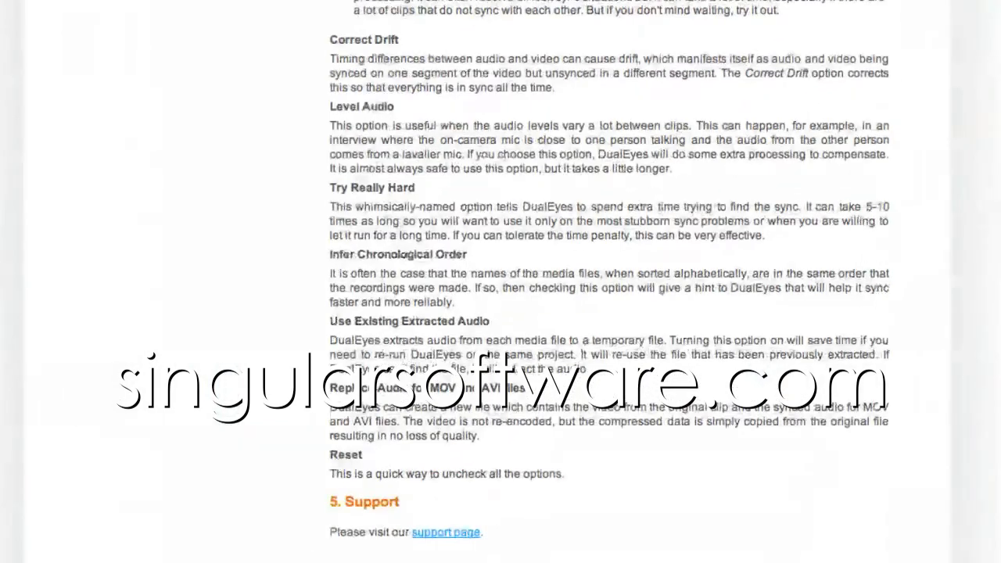